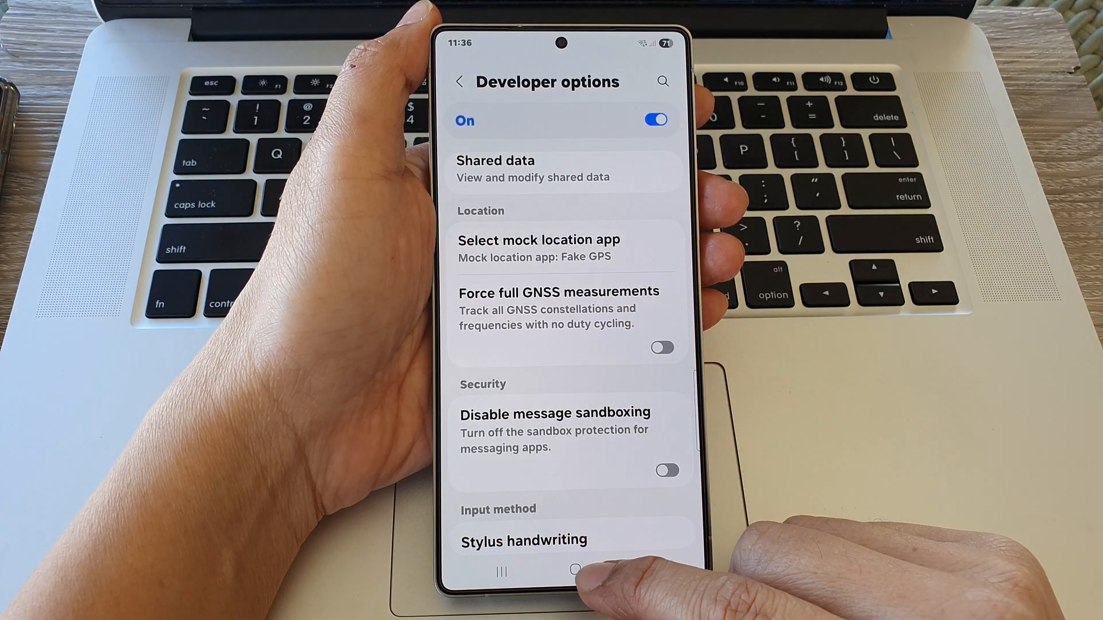
Step: Leave Developer options for the home screen and pull down the quick settings panel
left_click(576, 570)
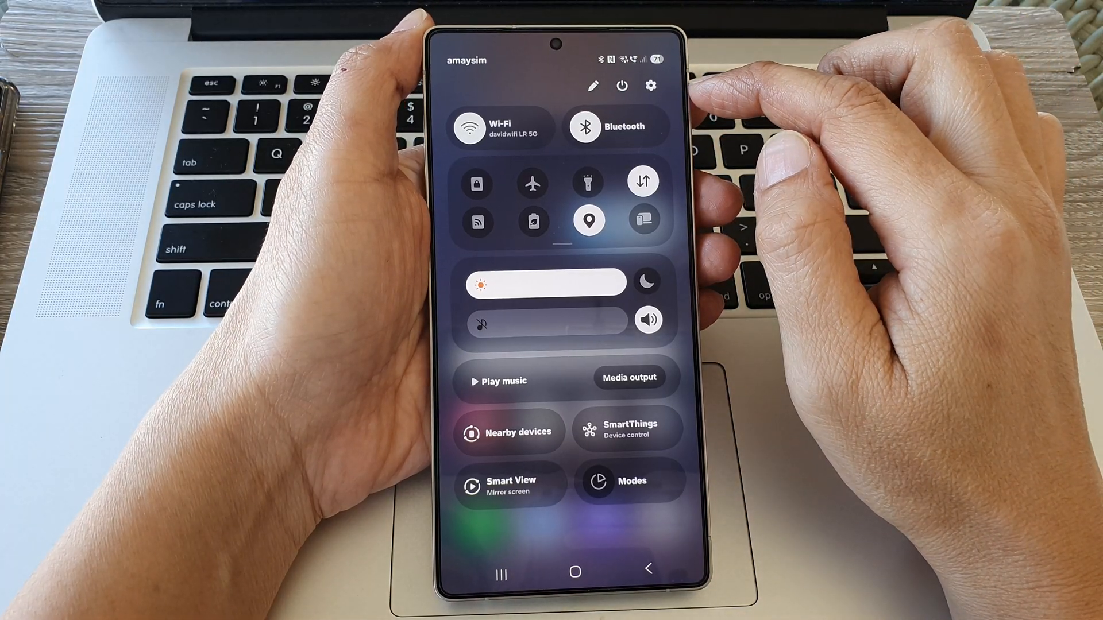
Step: Open Settings from the quick panel gear and go into Developer options
left_click(649, 85)
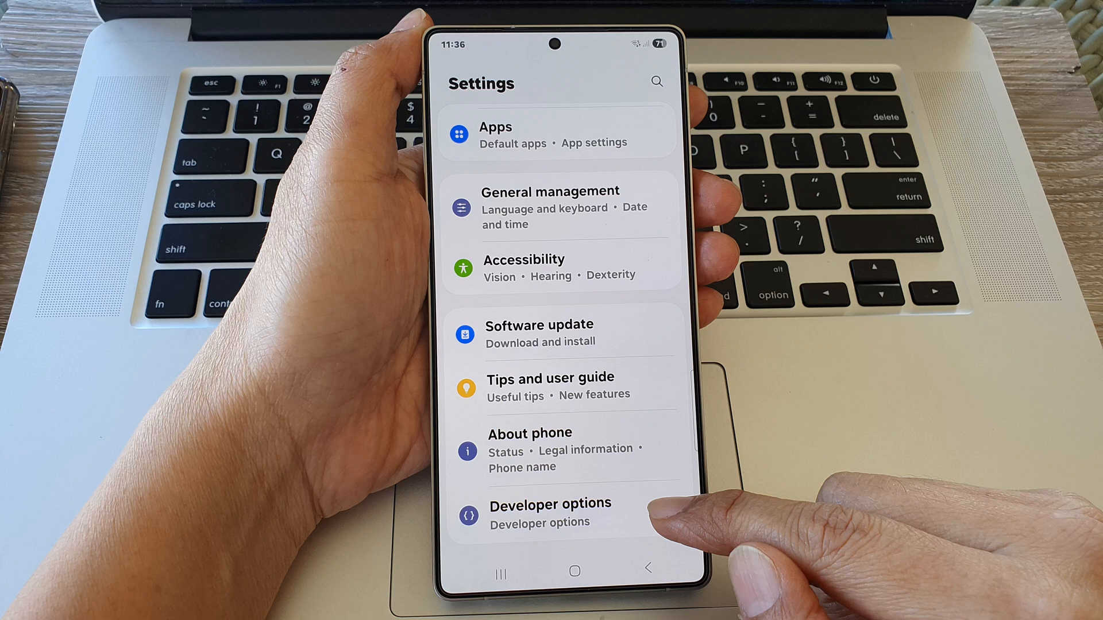
left_click(556, 513)
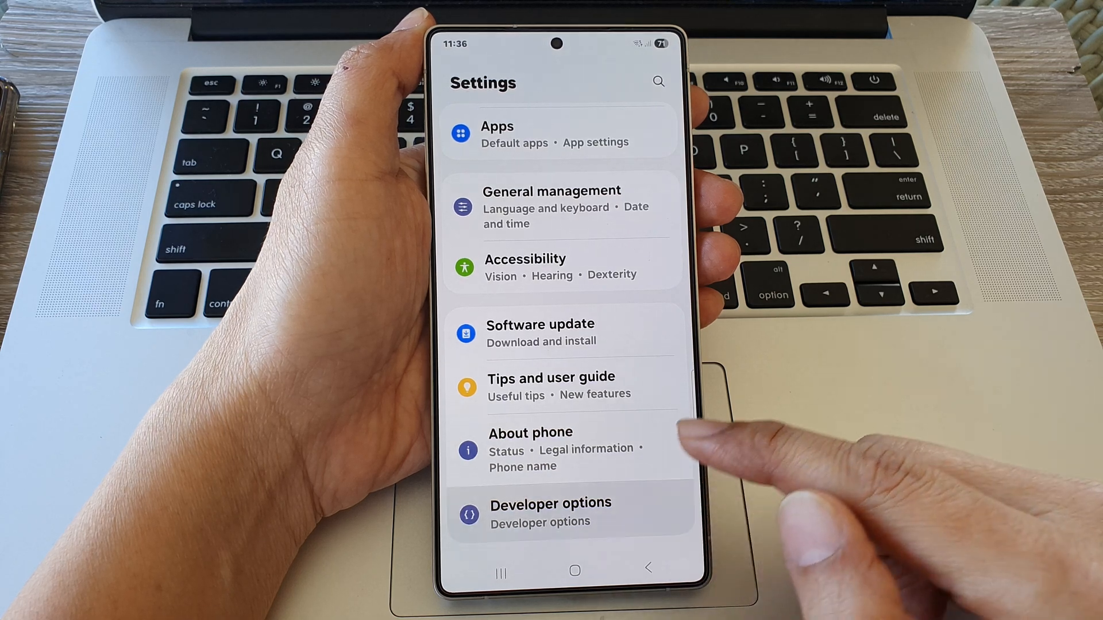
left_click(551, 512)
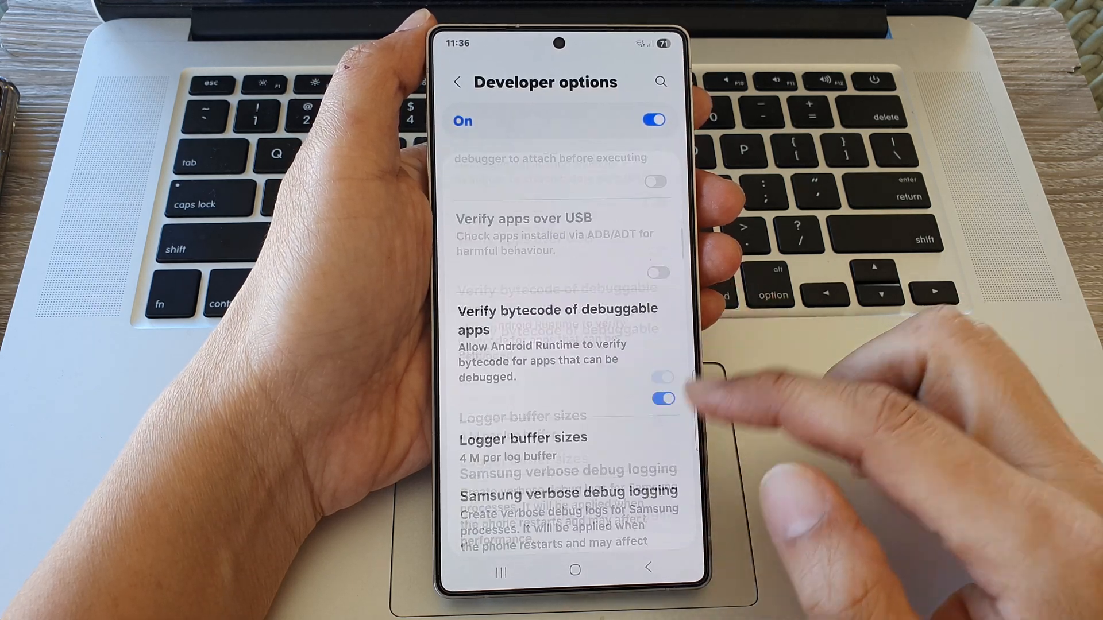
Step: Scroll to the Location section and switch Force full GNSS measurements on
scroll("down", 3)
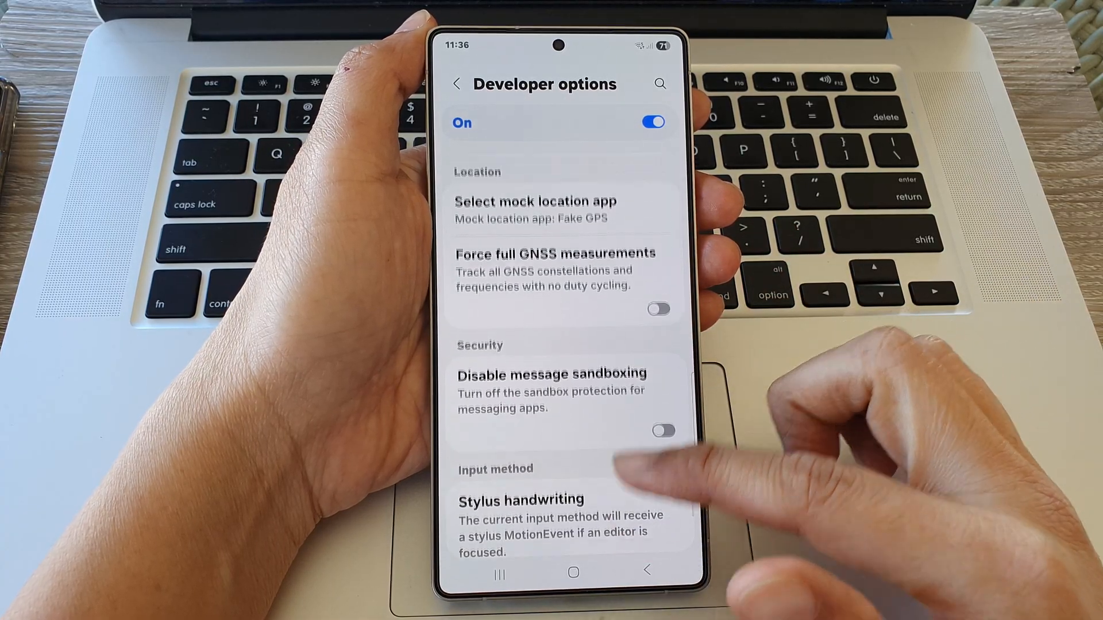
scroll("down", 3)
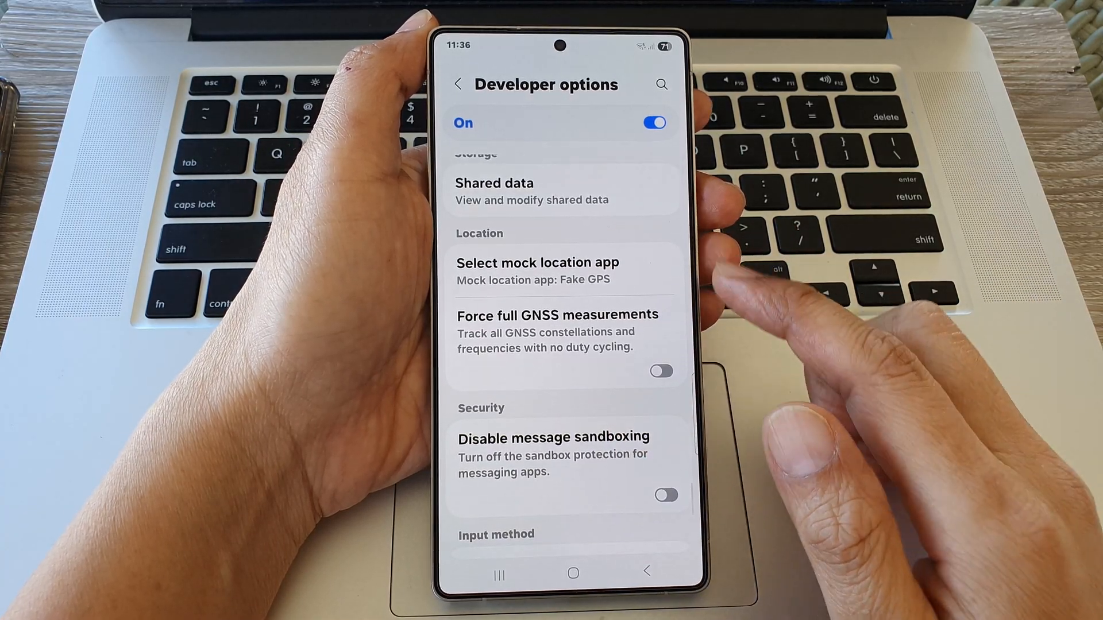
left_click(658, 371)
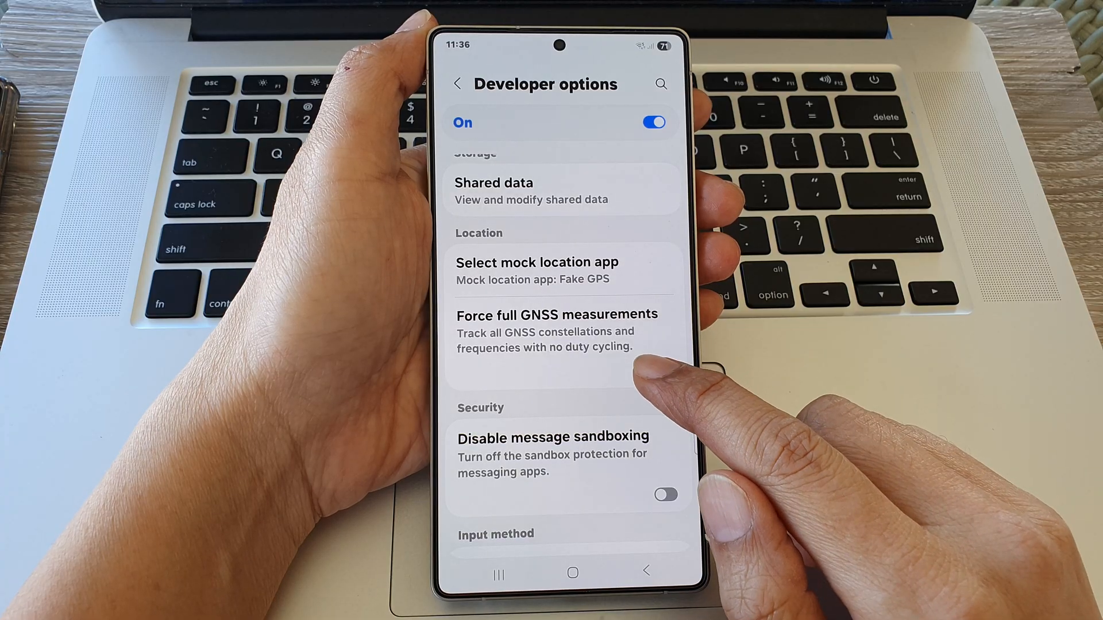
left_click(659, 371)
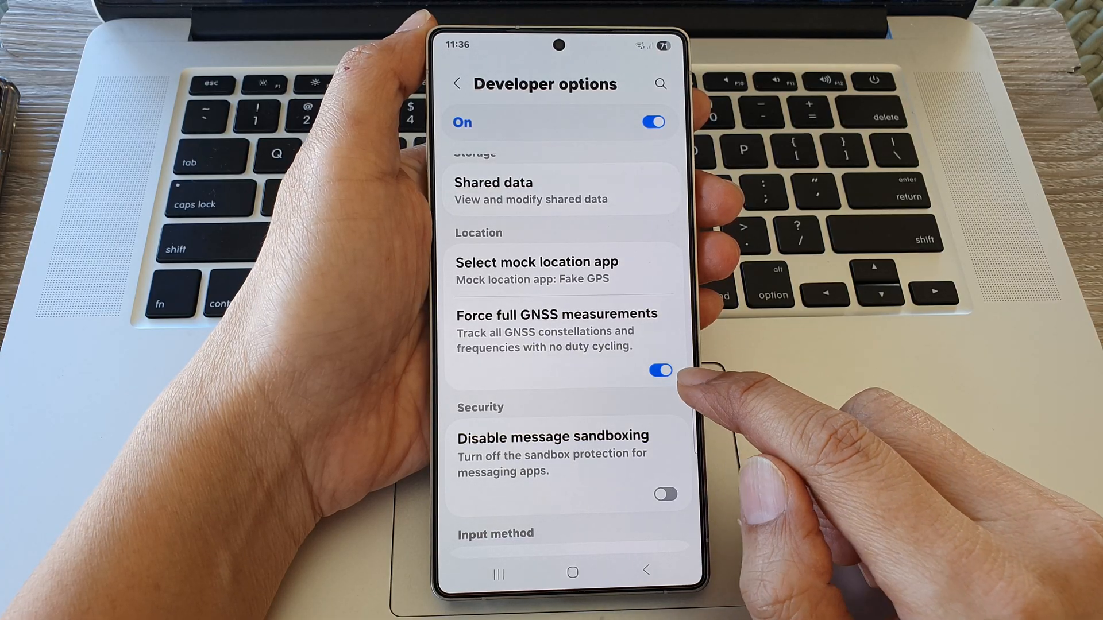
Step: Make sure Force full GNSS measurements stays on, then return to the home screen
left_click(659, 370)
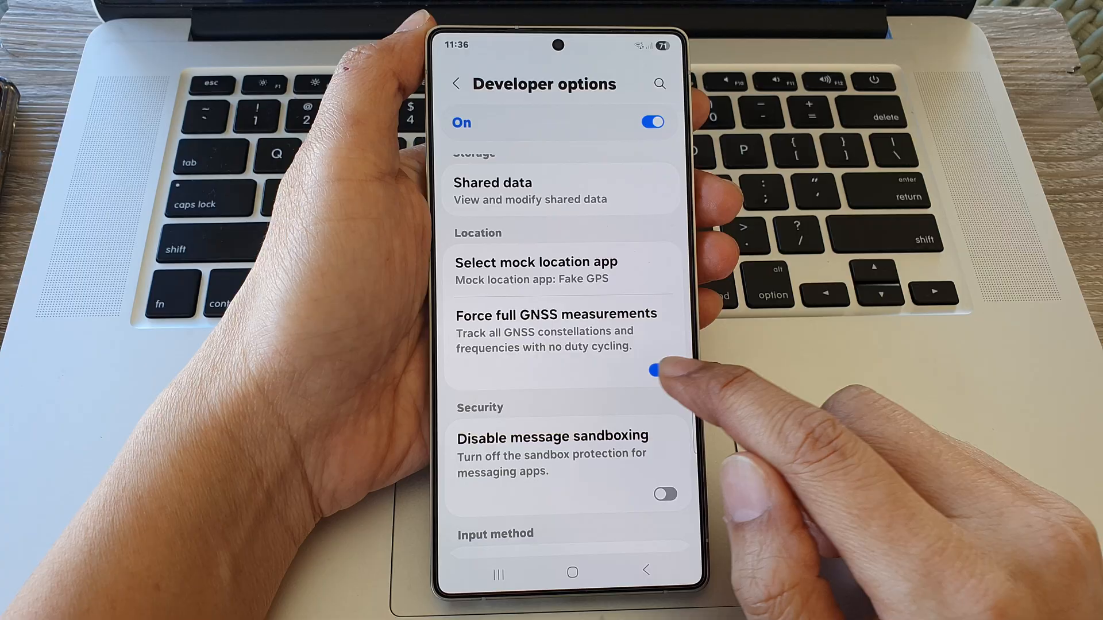
left_click(658, 369)
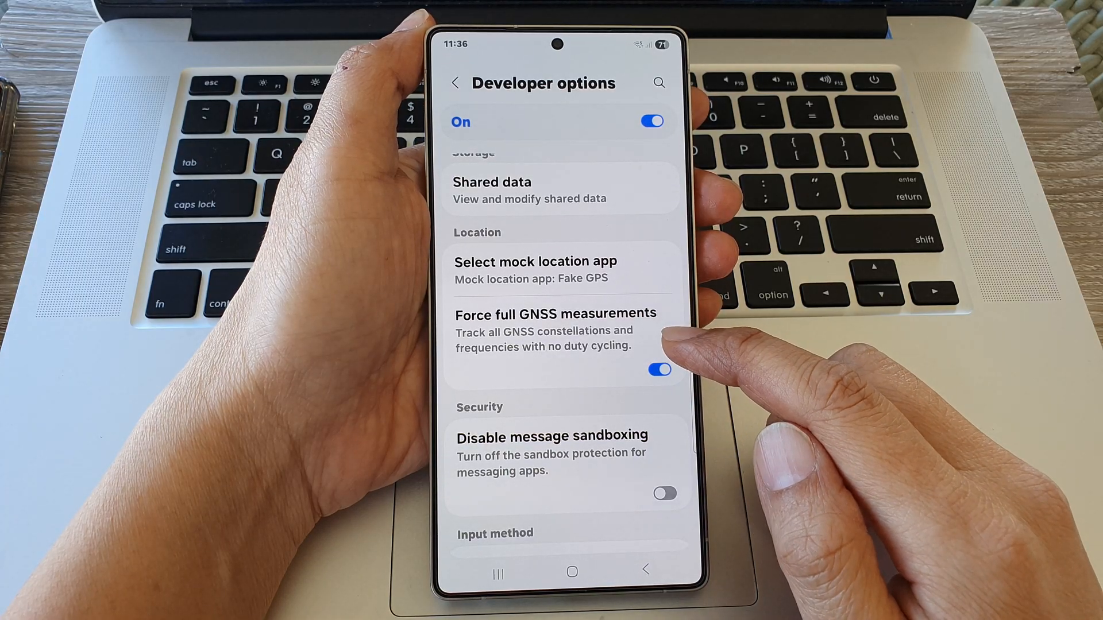
left_click(659, 369)
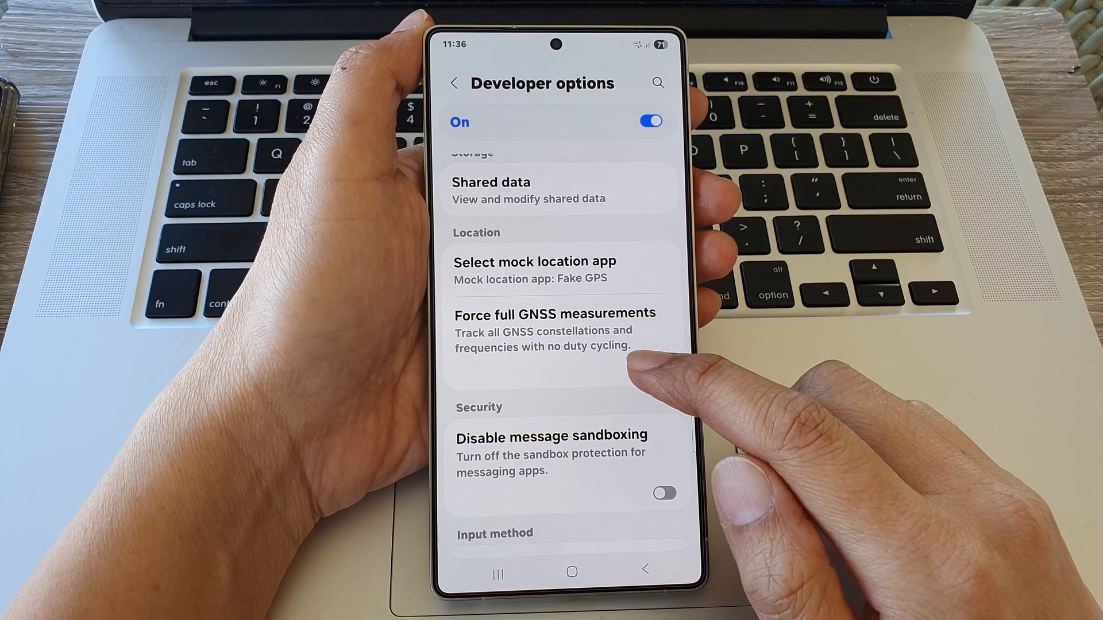
left_click(658, 370)
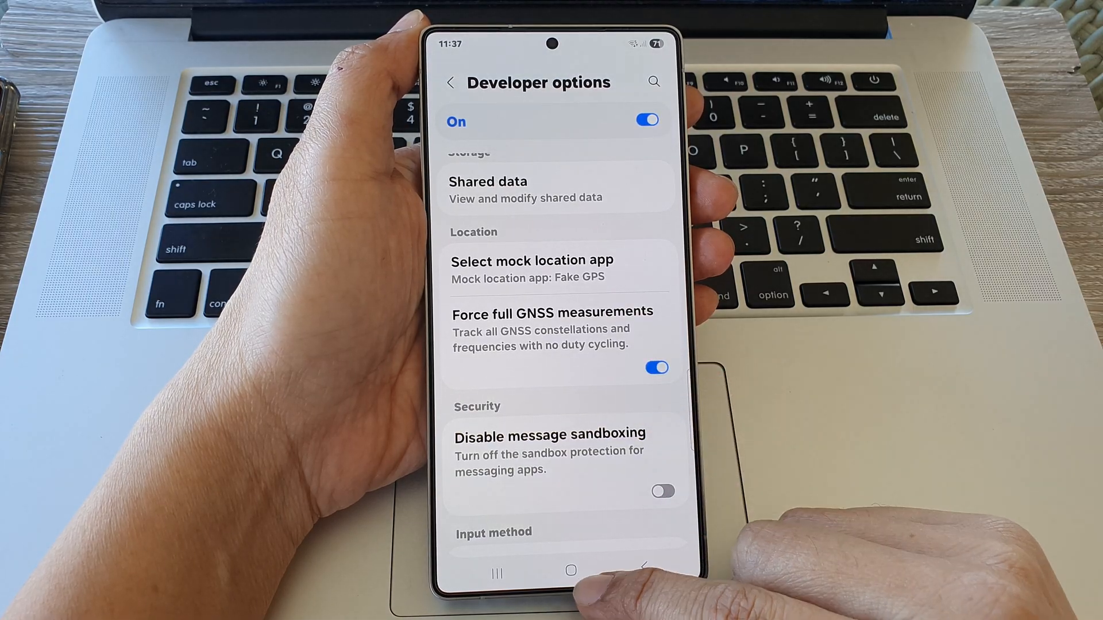
left_click(570, 568)
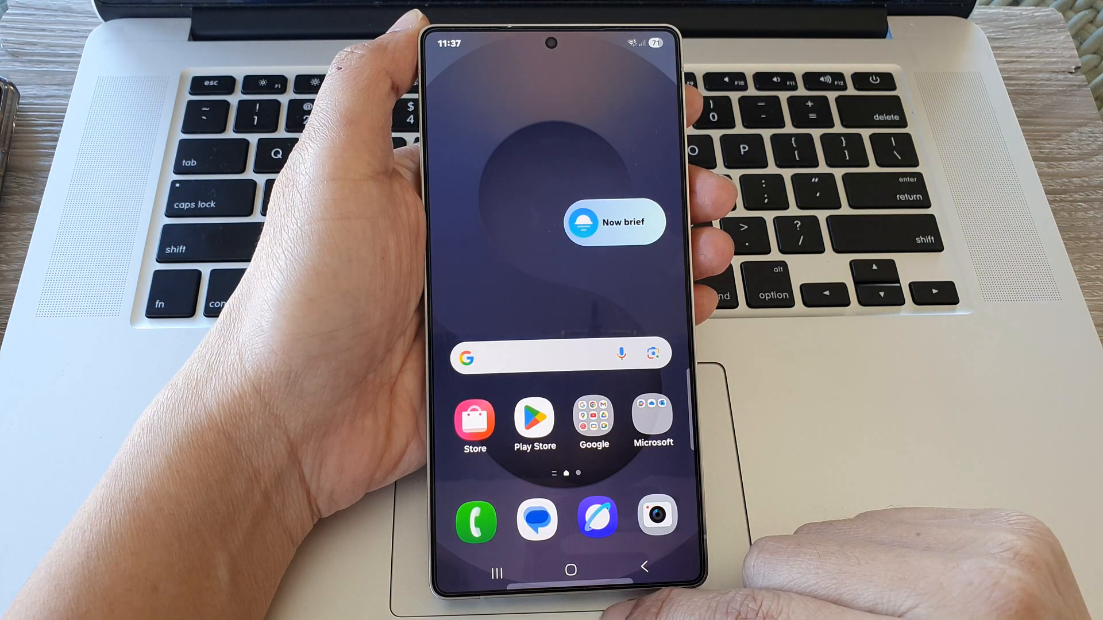